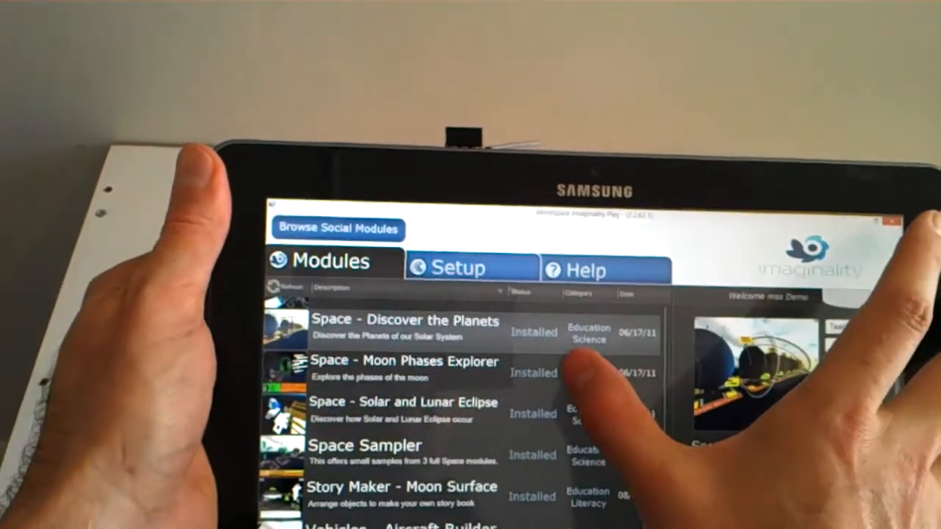
Step: Select the Space - Moon Phases Explorer module to reveal its Sun, Earth and Moon description
{"action": "left_click", "coordinate": [403, 367]}
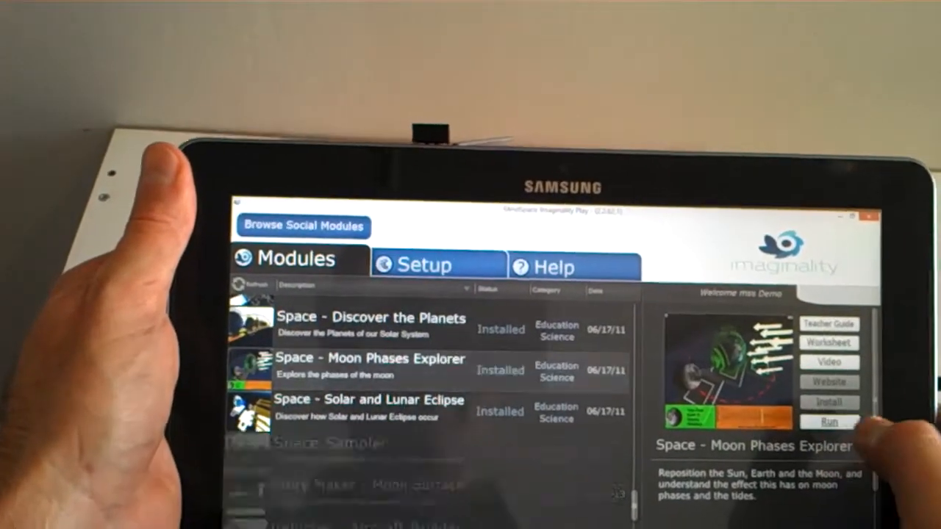